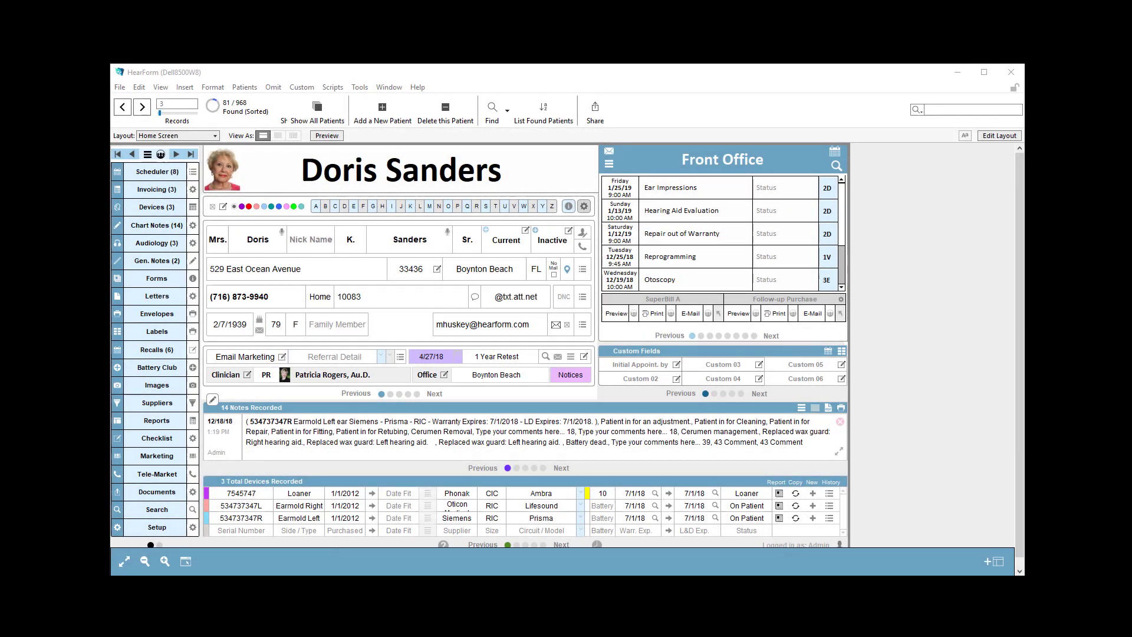
mouse_move(192, 230)
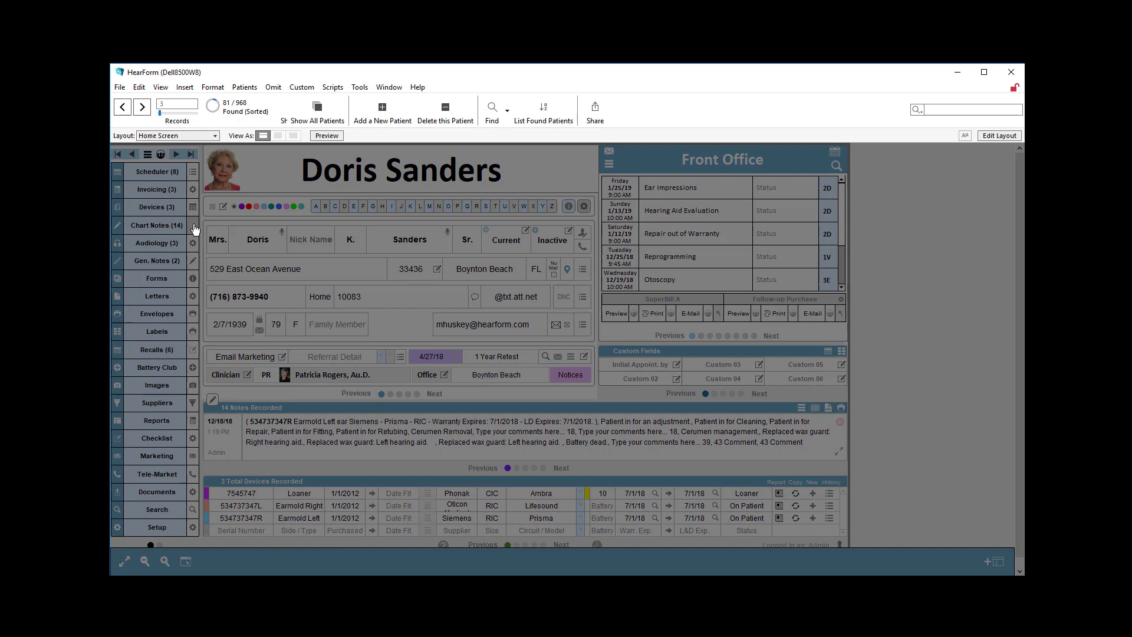
- Bring up the chart note button setup showing buttons 41 through 50
click(192, 224)
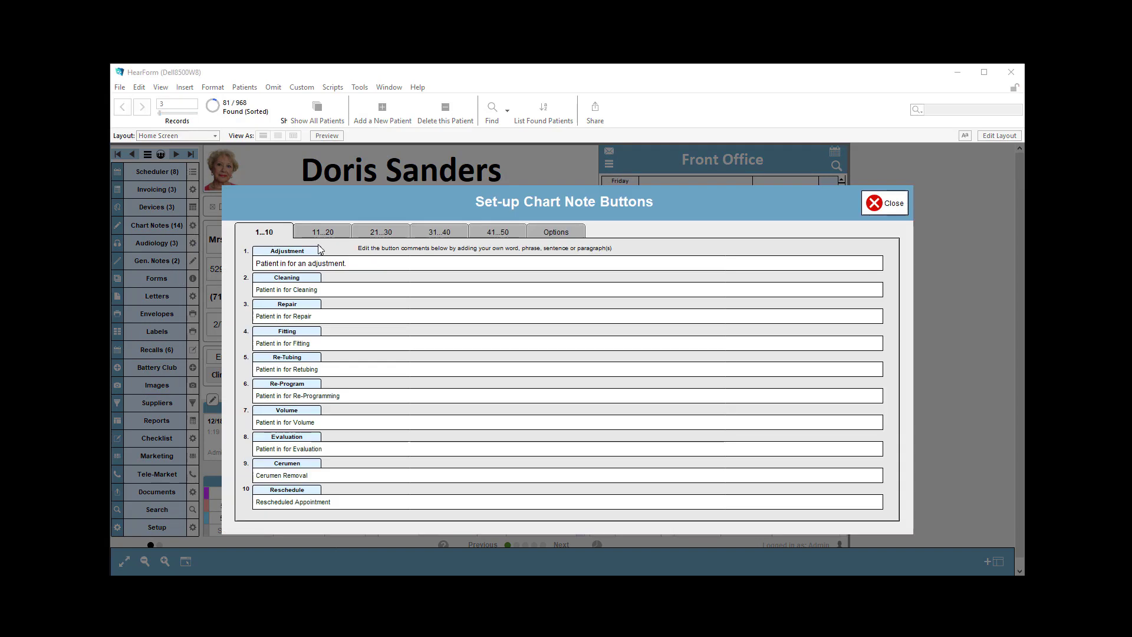
click(381, 231)
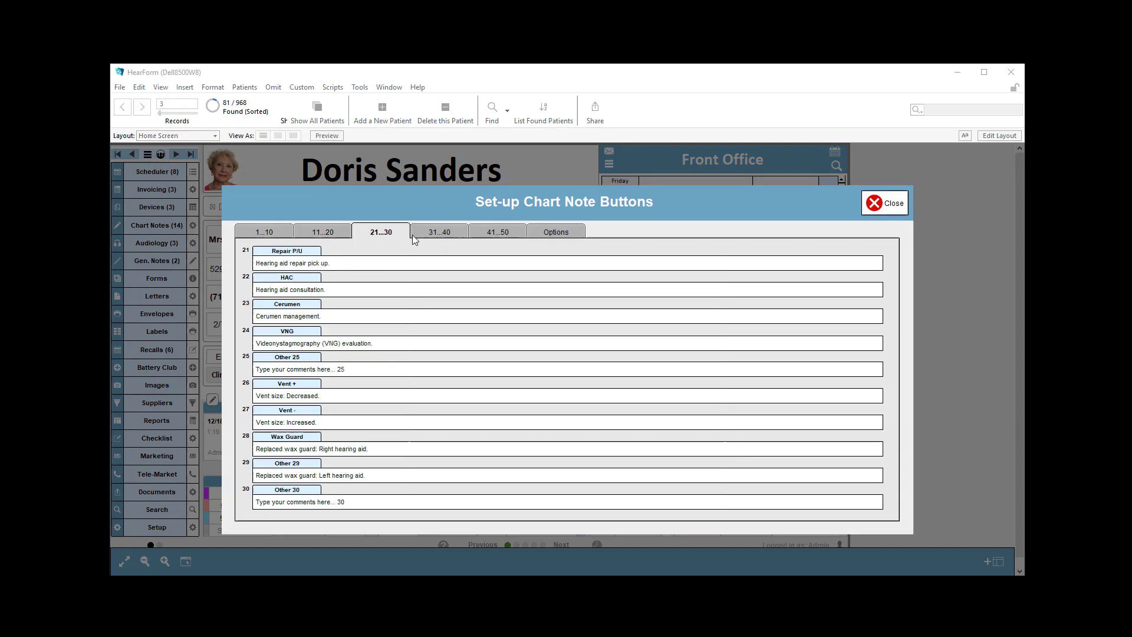
click(497, 233)
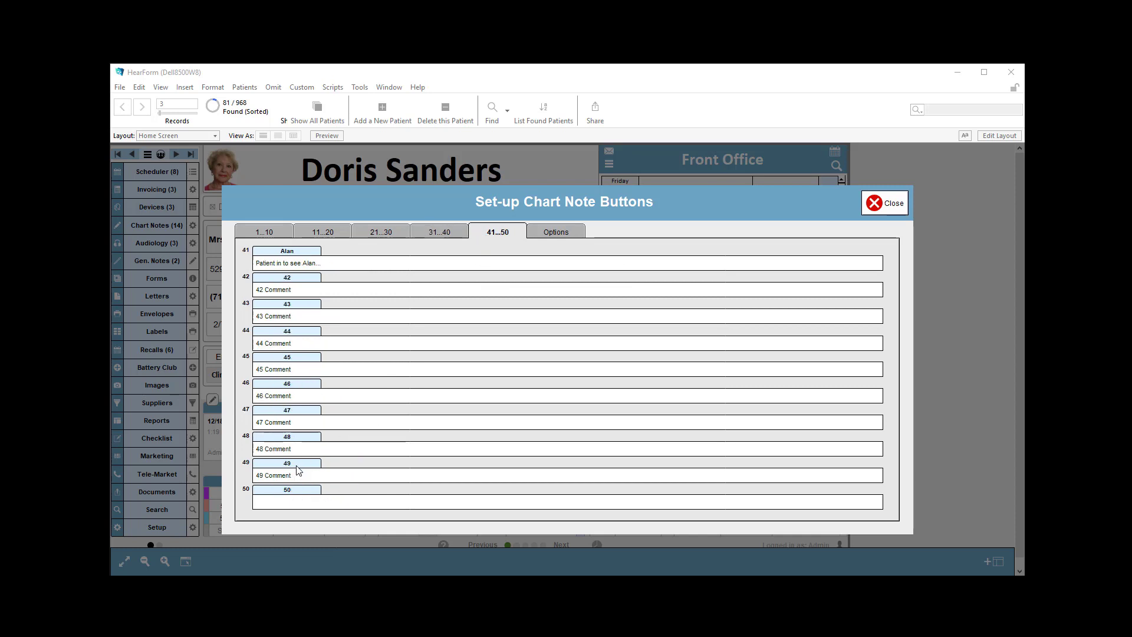
- Label button 49 'Batteries' with the comment 'Patient in to purchase batteries'
click(286, 462)
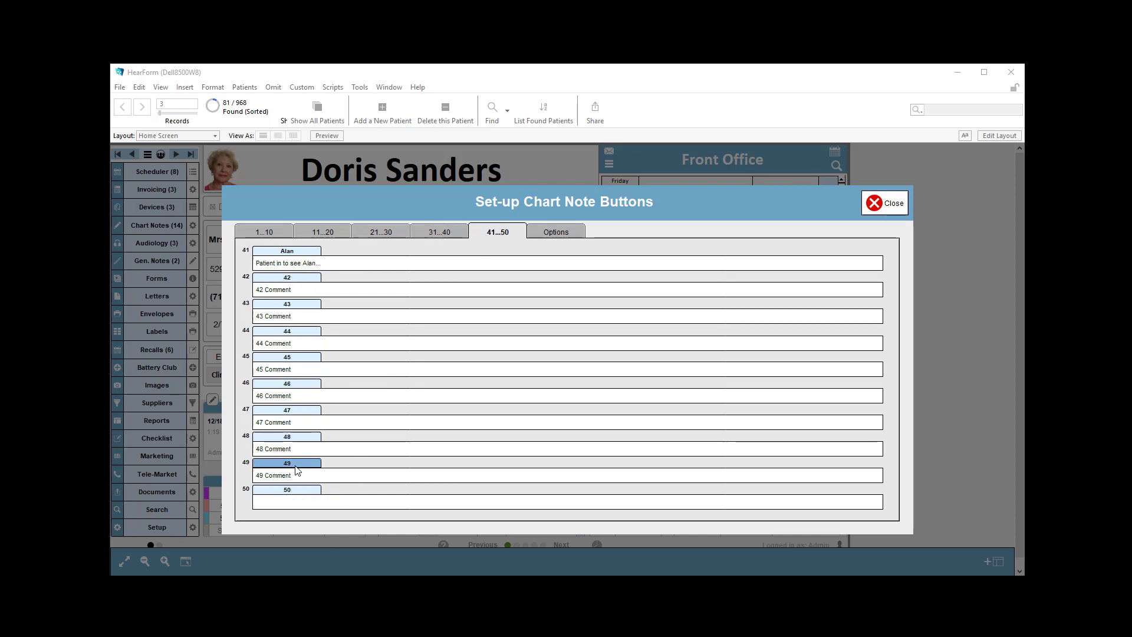
text(Batteries)
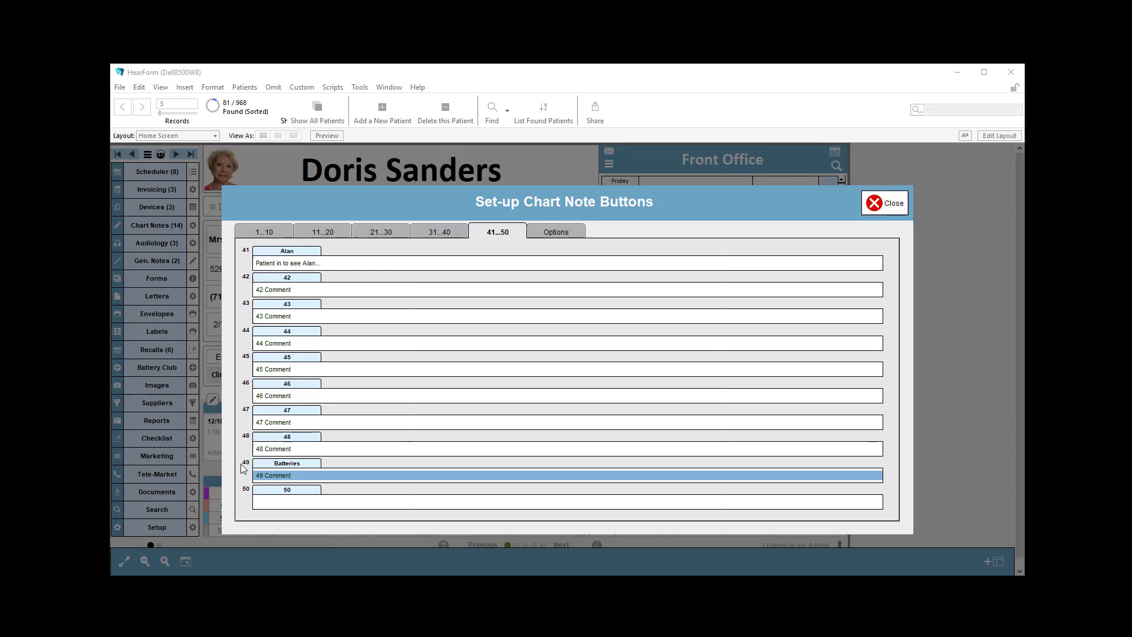
text(Patient in to purchase)
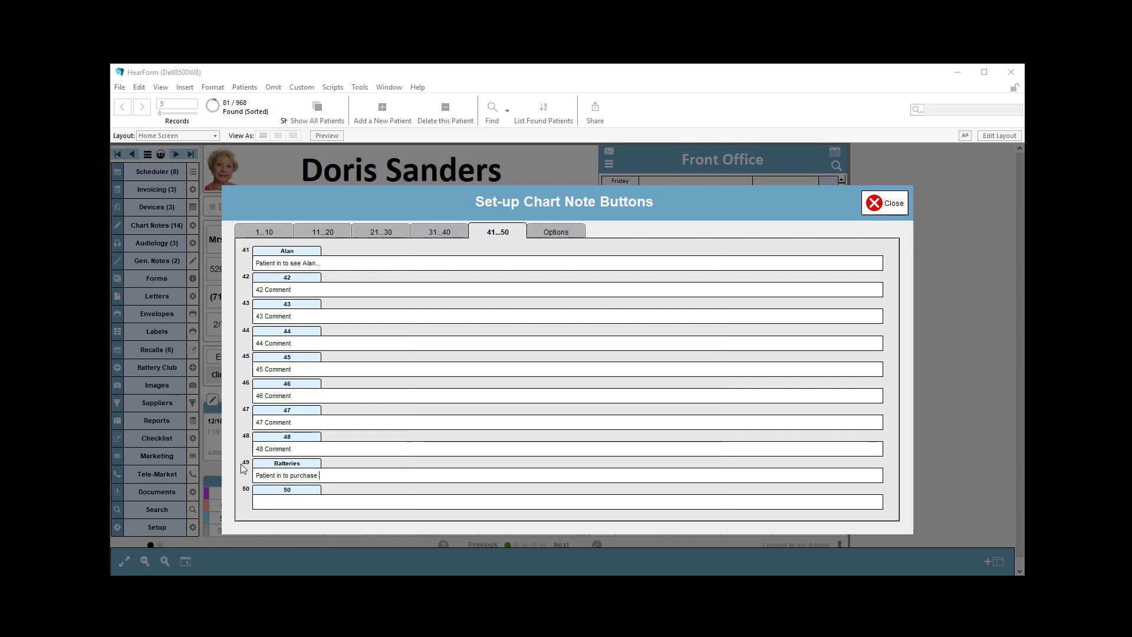
text(batteries)
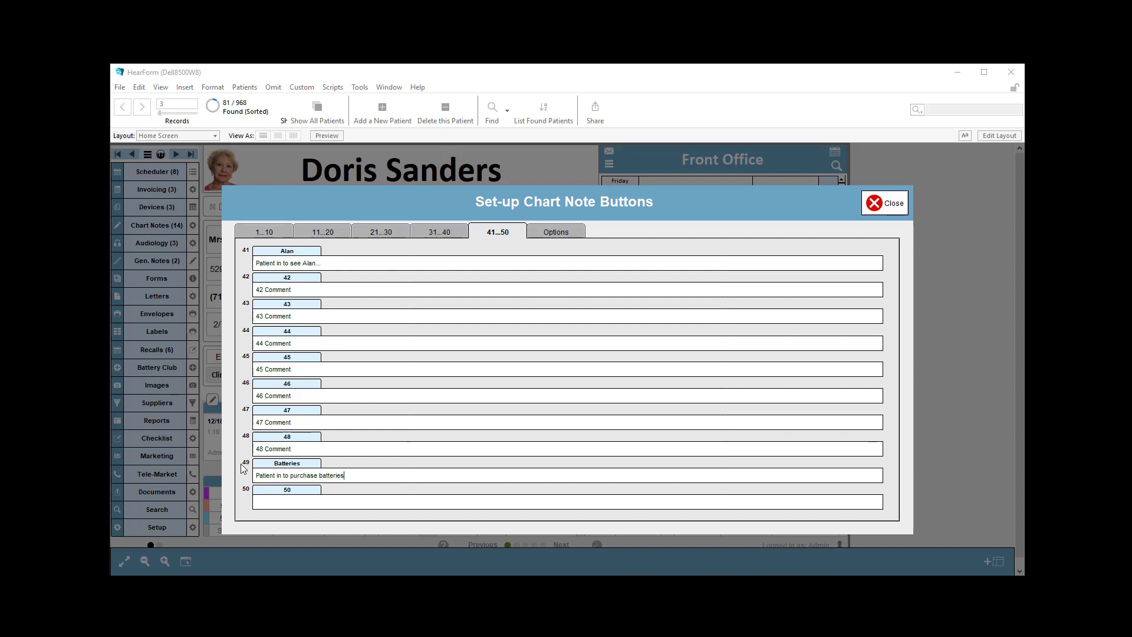
- Title button 50 'Template #50' and fill its comment with the hearing-evaluation template text
click(287, 489)
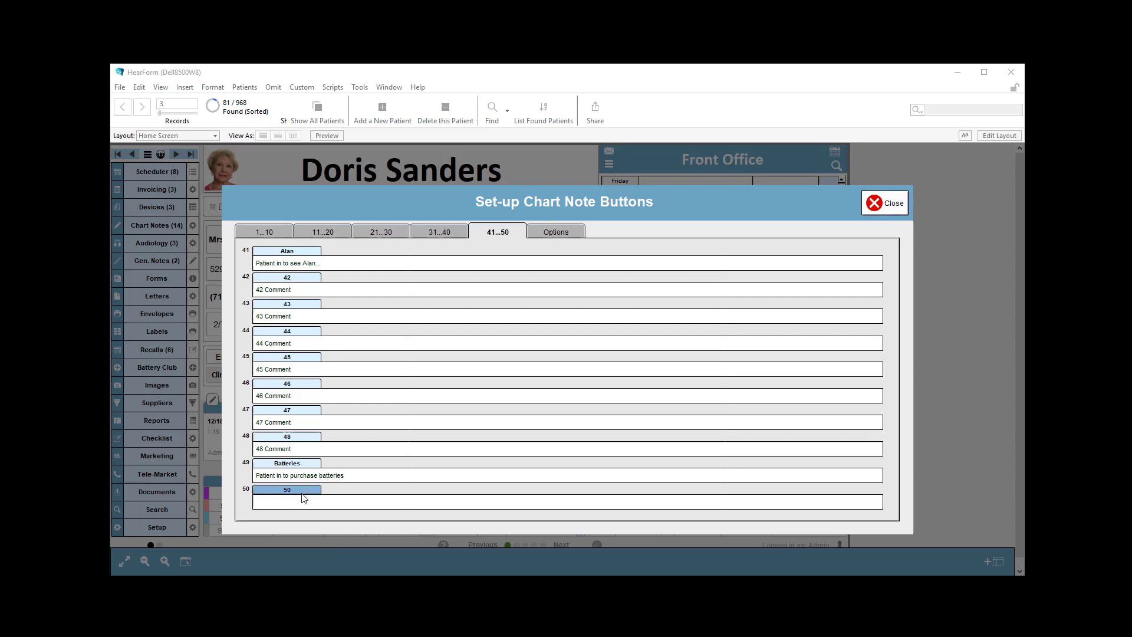
text(Temp)
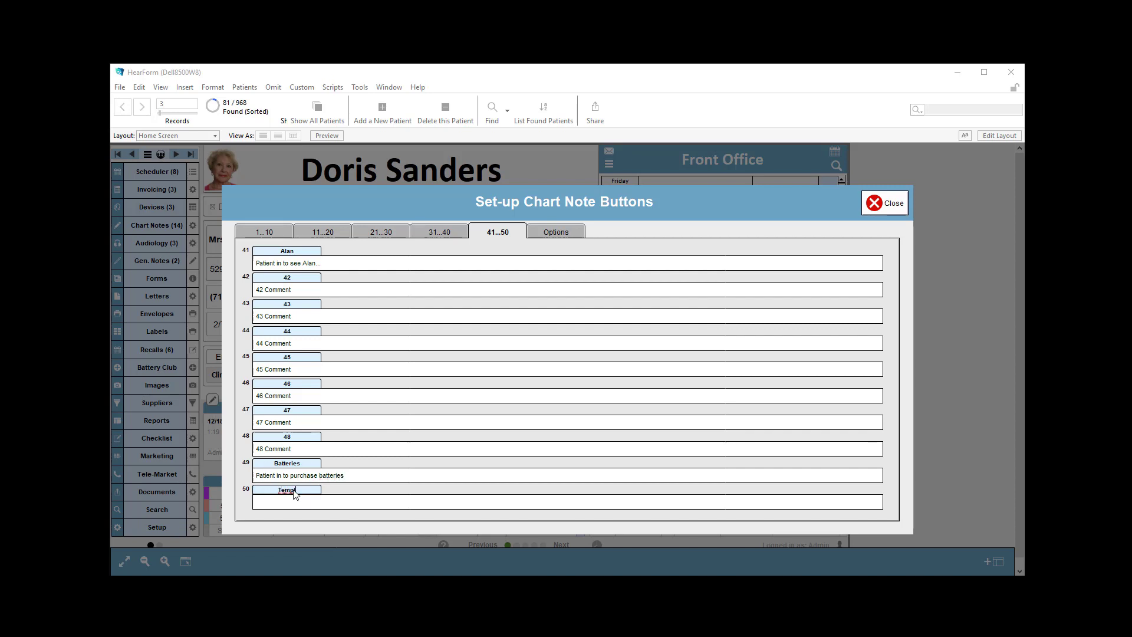
text(ate #50)
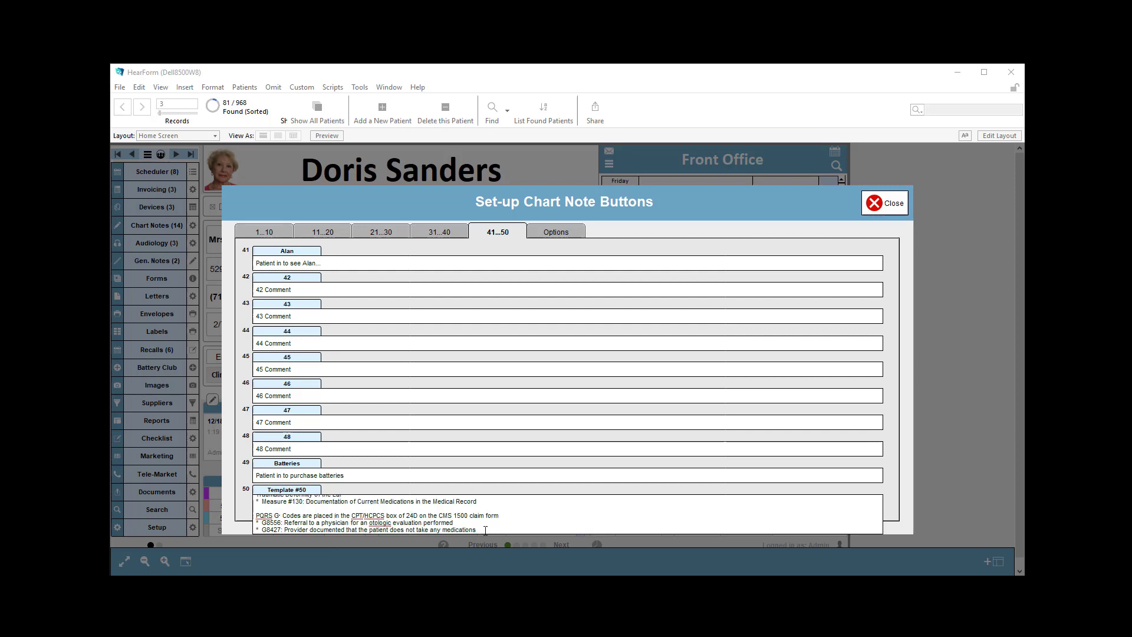
mouse_move(906, 485)
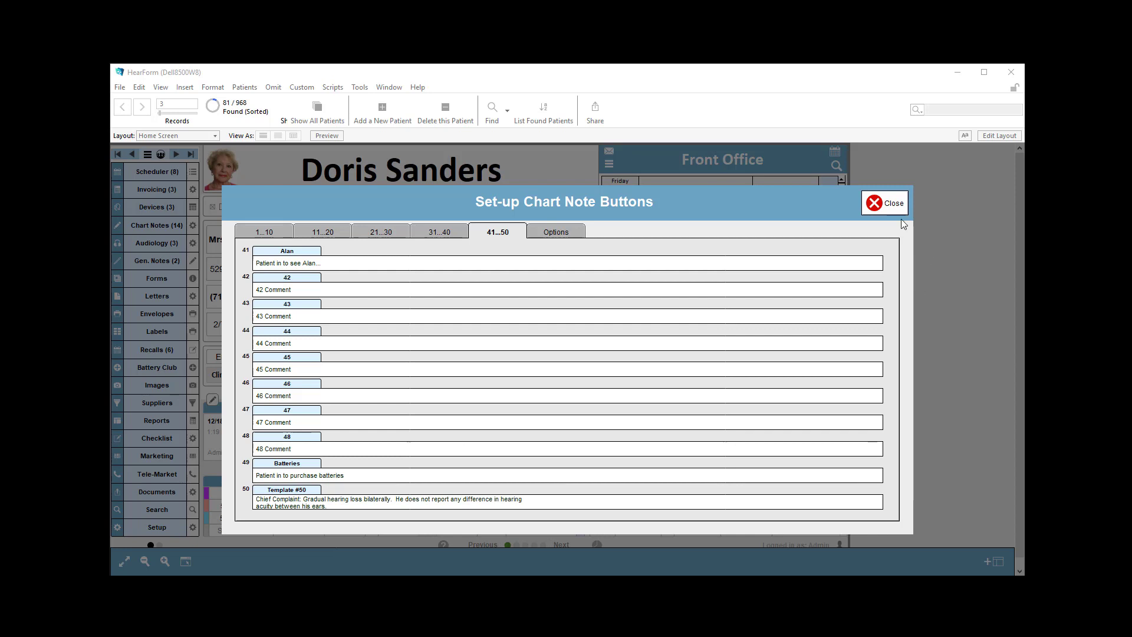
mouse_move(263, 232)
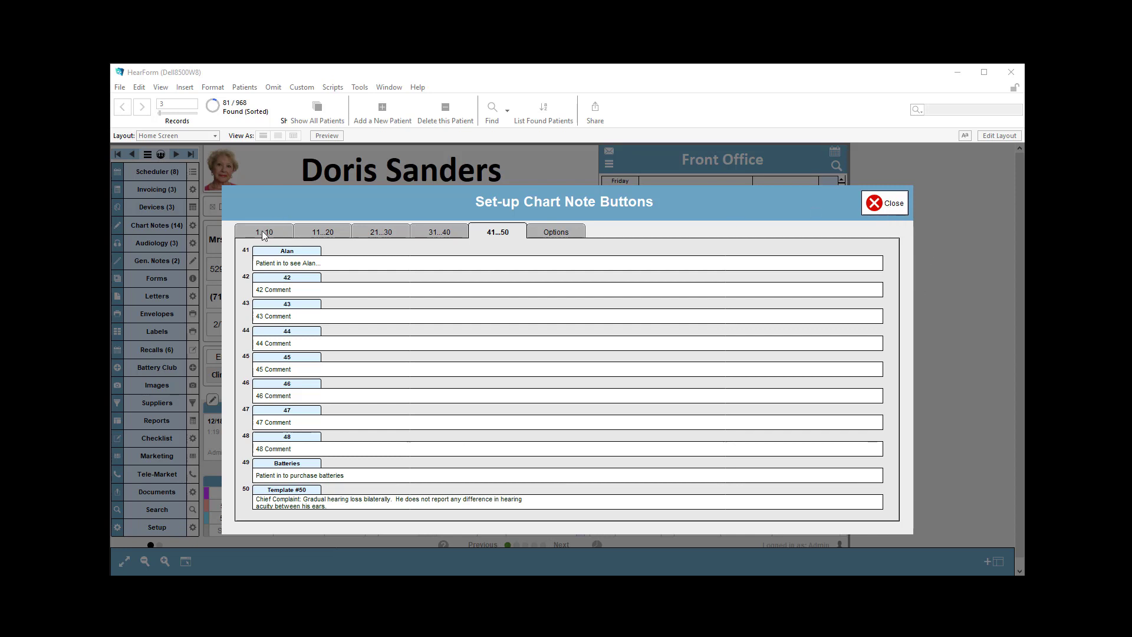
- Review buttons 1–10, 21–30 and the print-order/separator options, then close the setup
click(264, 231)
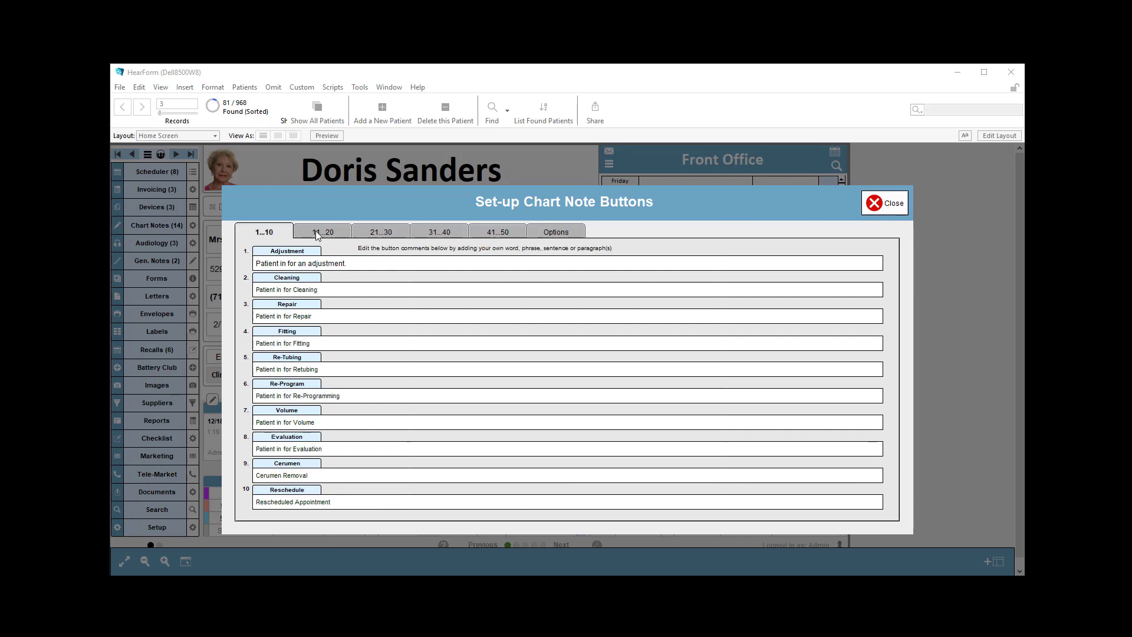
click(381, 232)
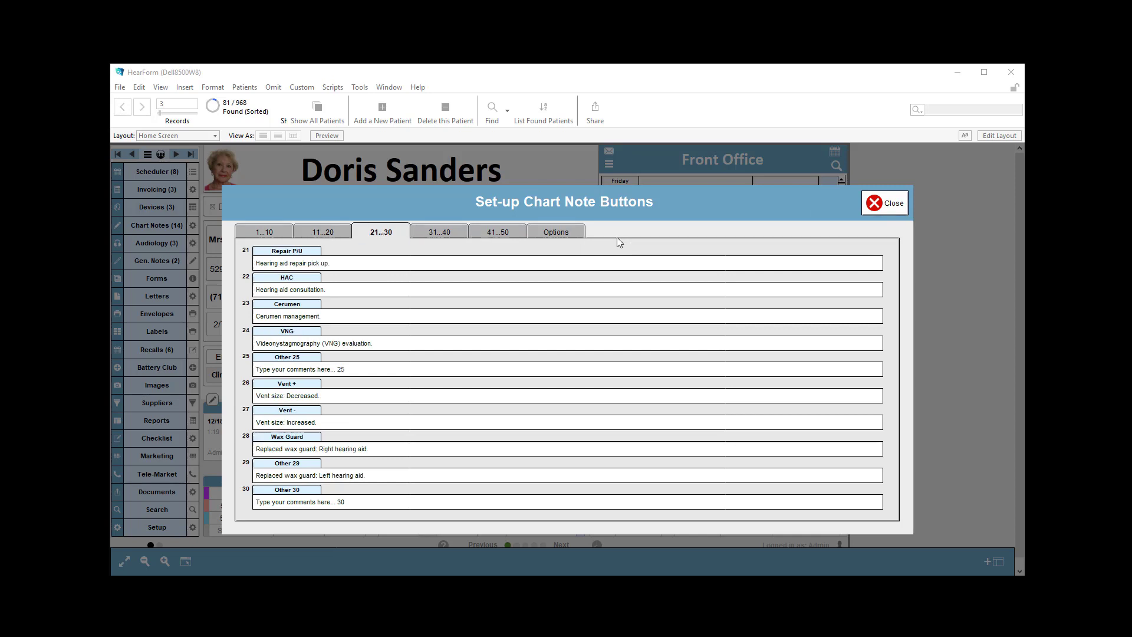
click(556, 231)
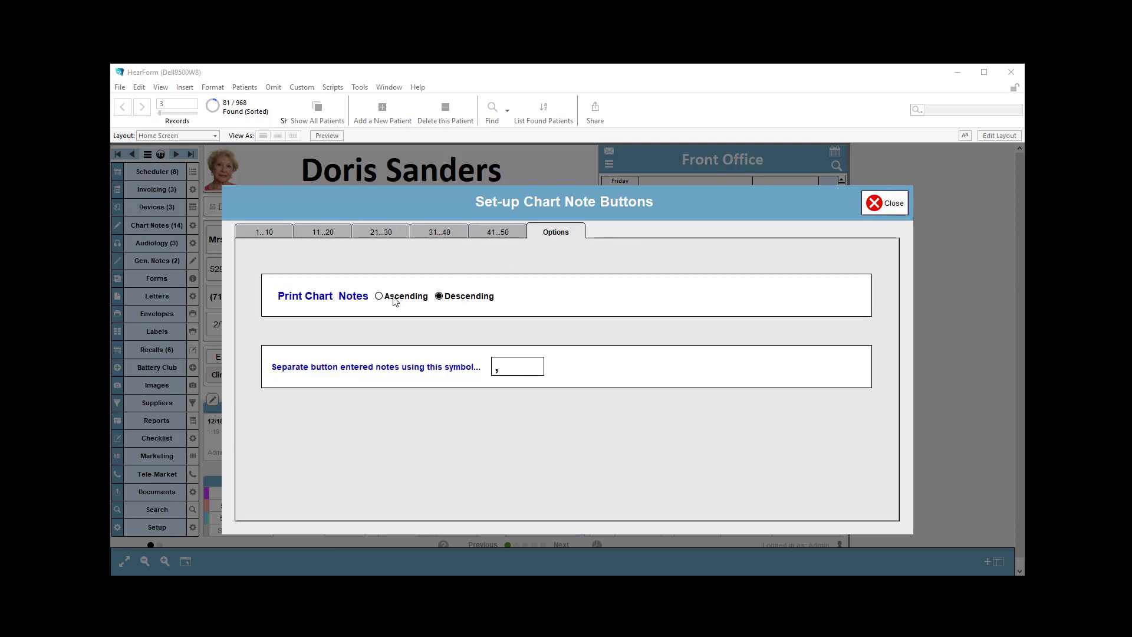
mouse_move(468, 307)
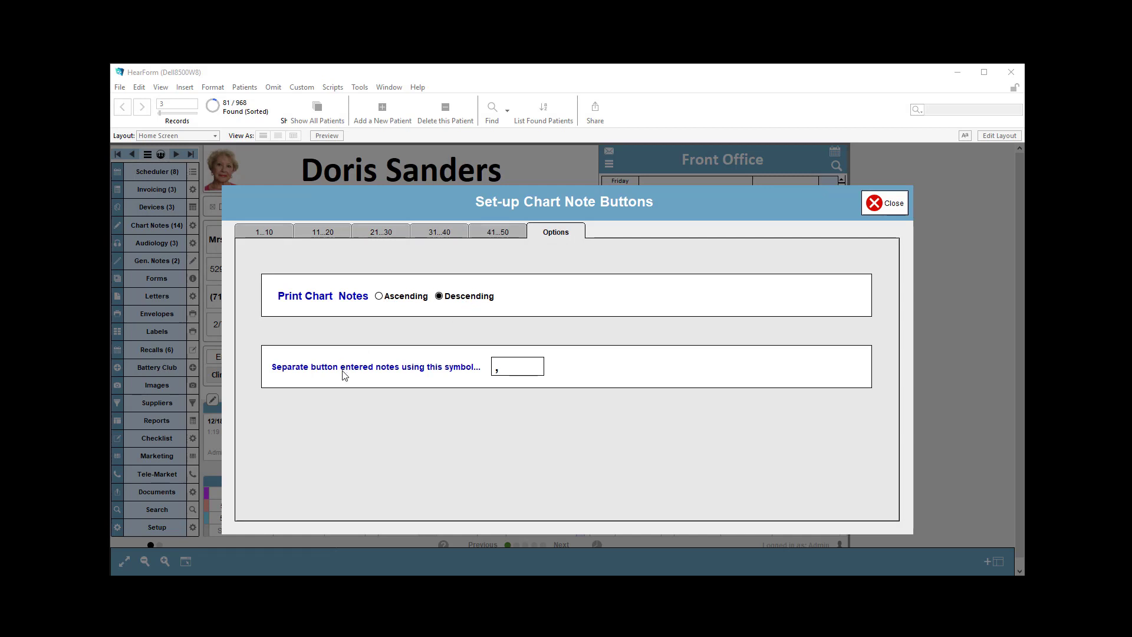
mouse_move(513, 388)
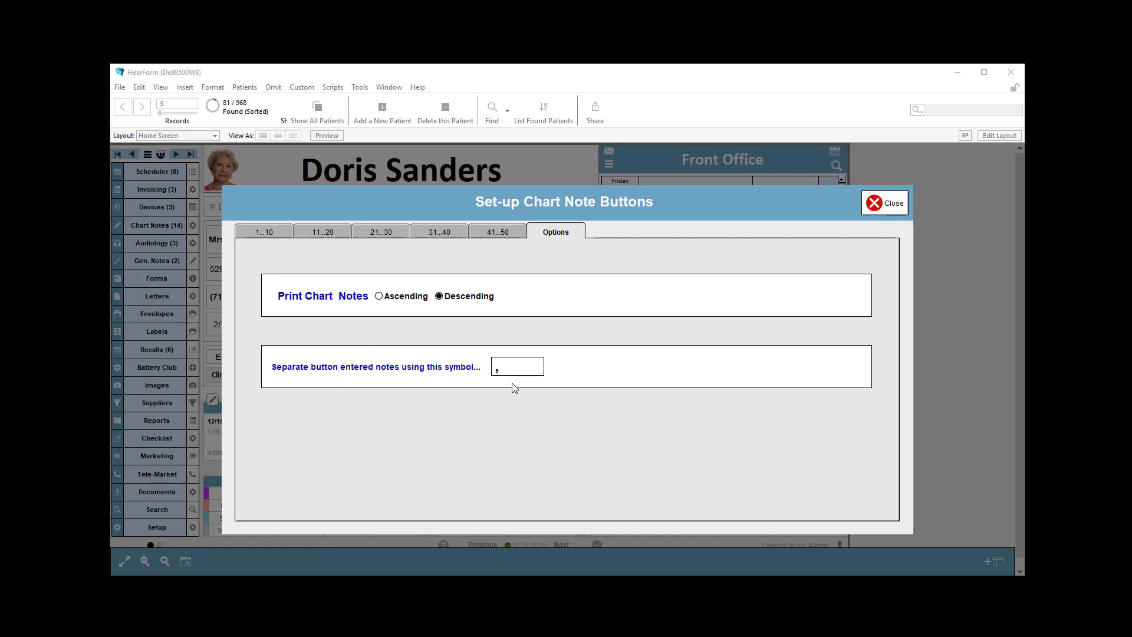
mouse_move(812, 293)
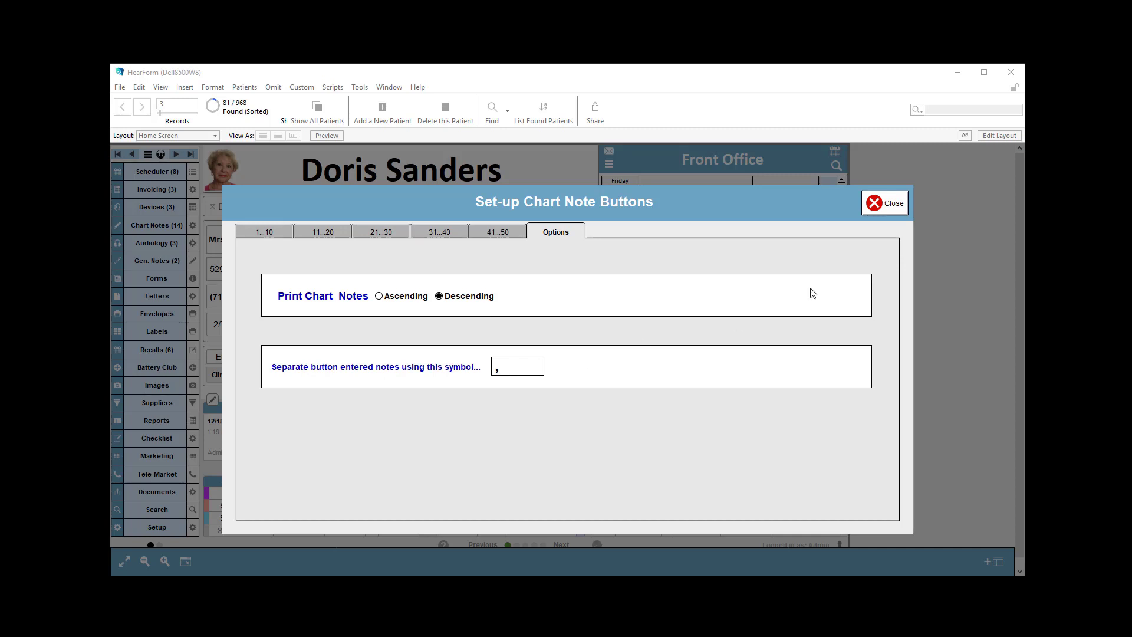
click(886, 202)
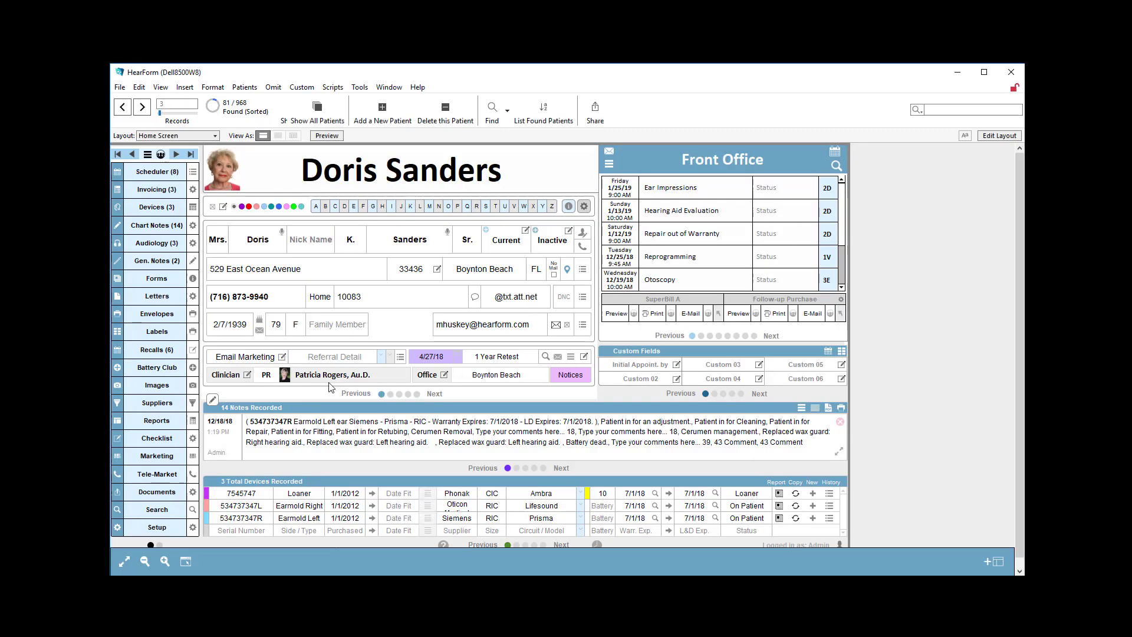
click(211, 400)
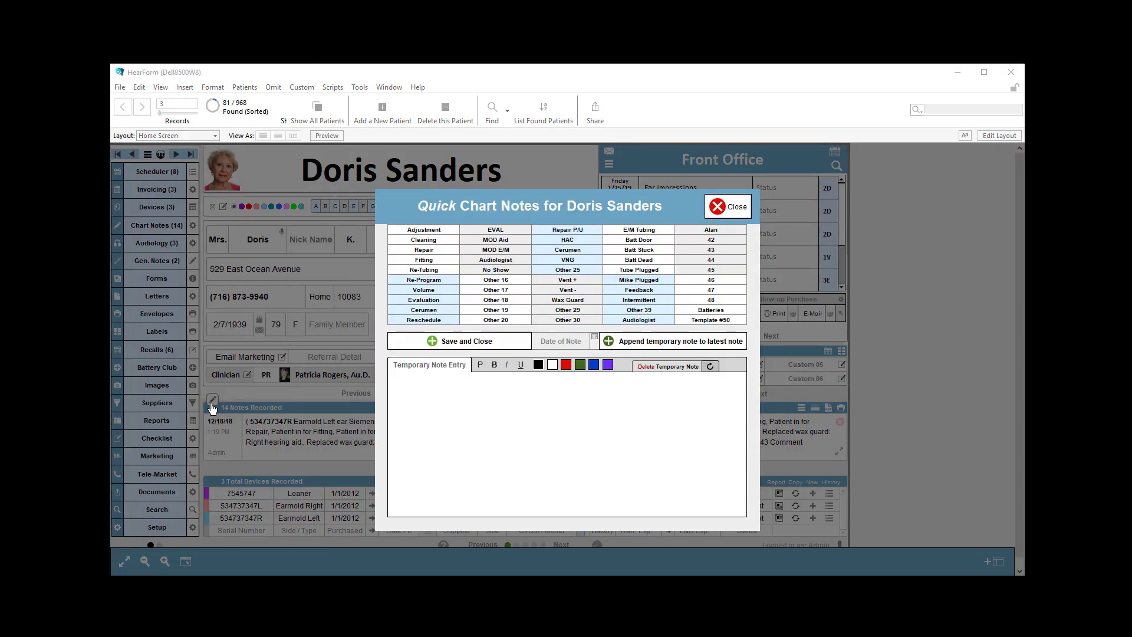
mouse_move(731, 320)
text(Patient in to purchase batteries.)
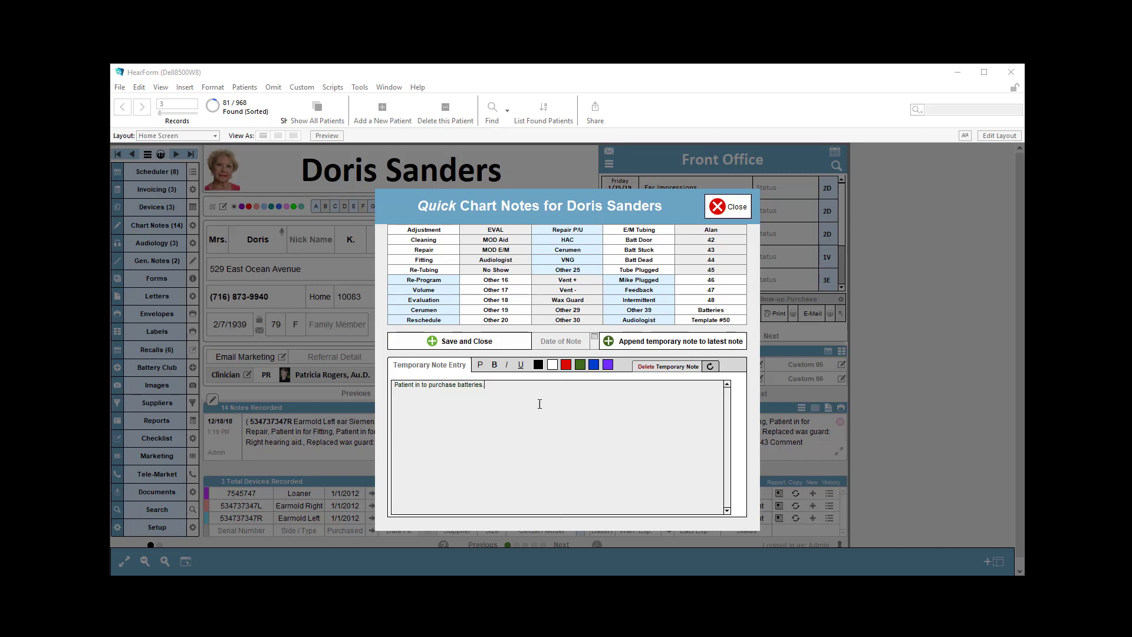
triple_click(439, 385)
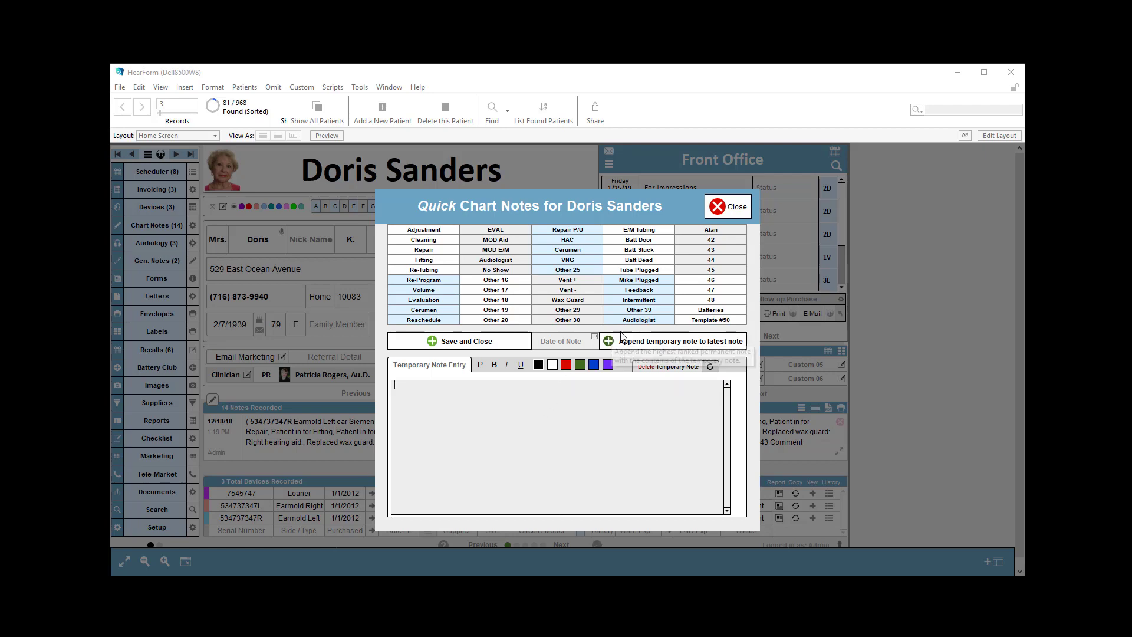
click(727, 206)
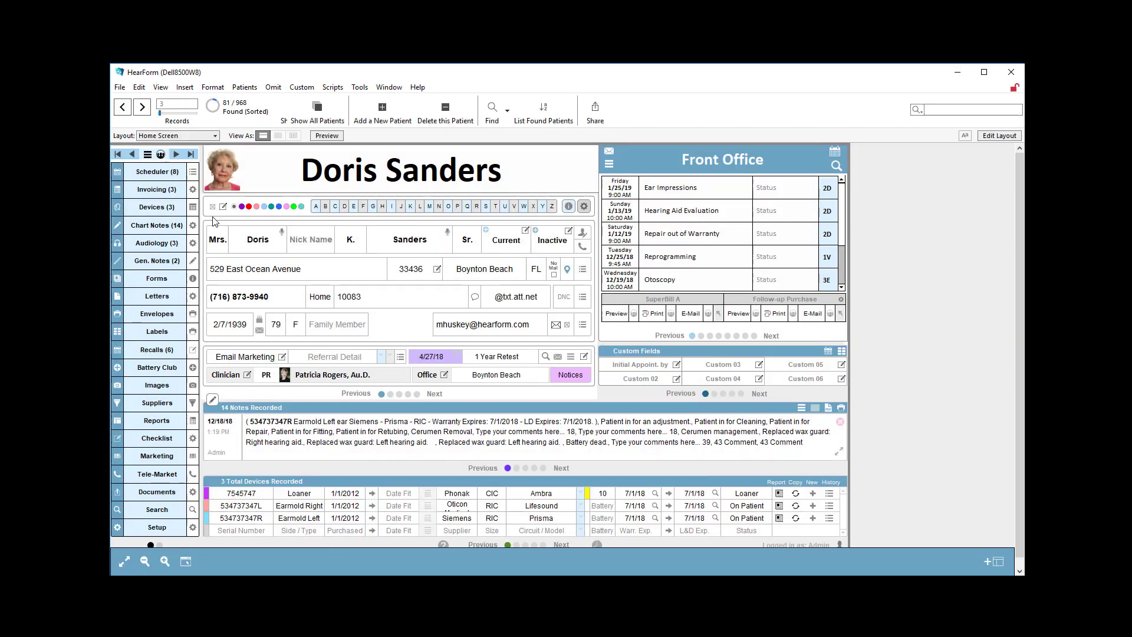
click(155, 224)
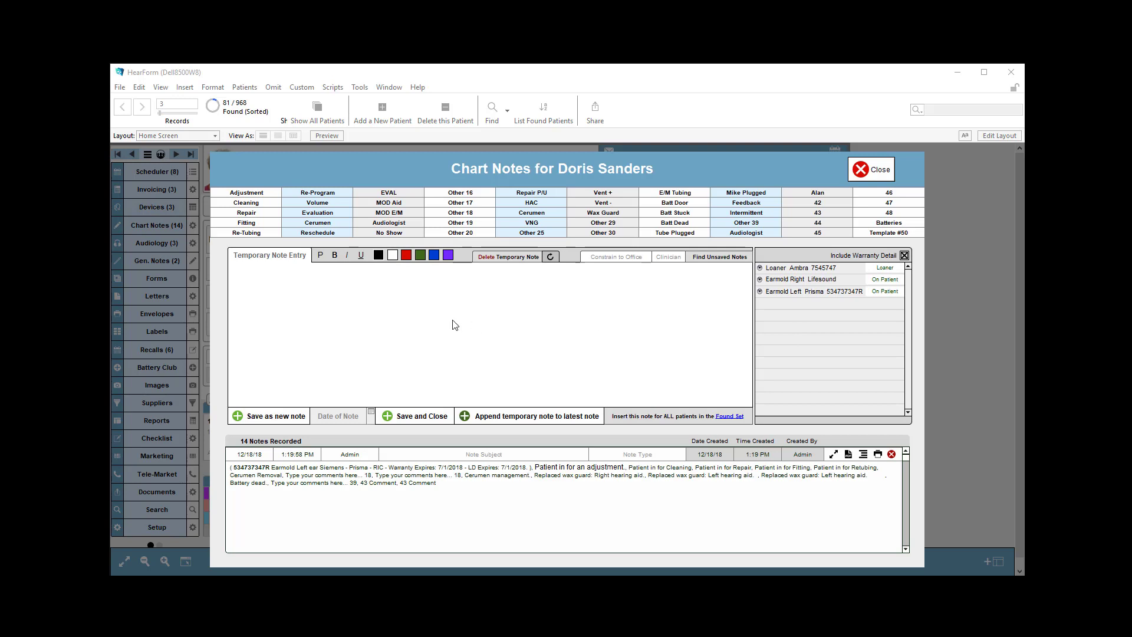
mouse_move(885, 252)
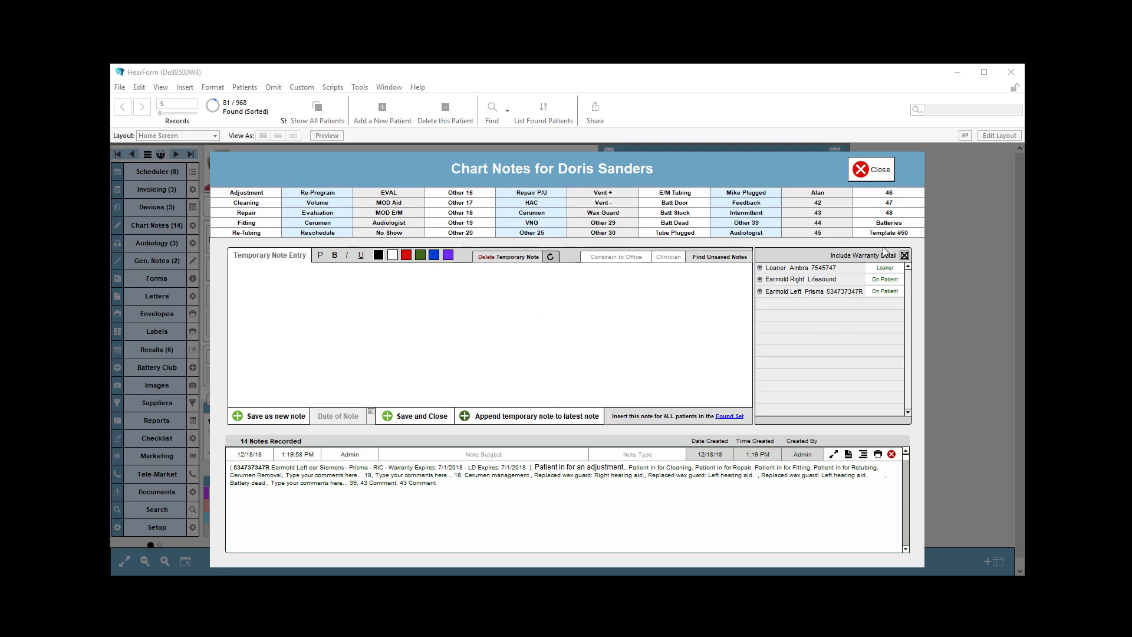
mouse_move(887, 233)
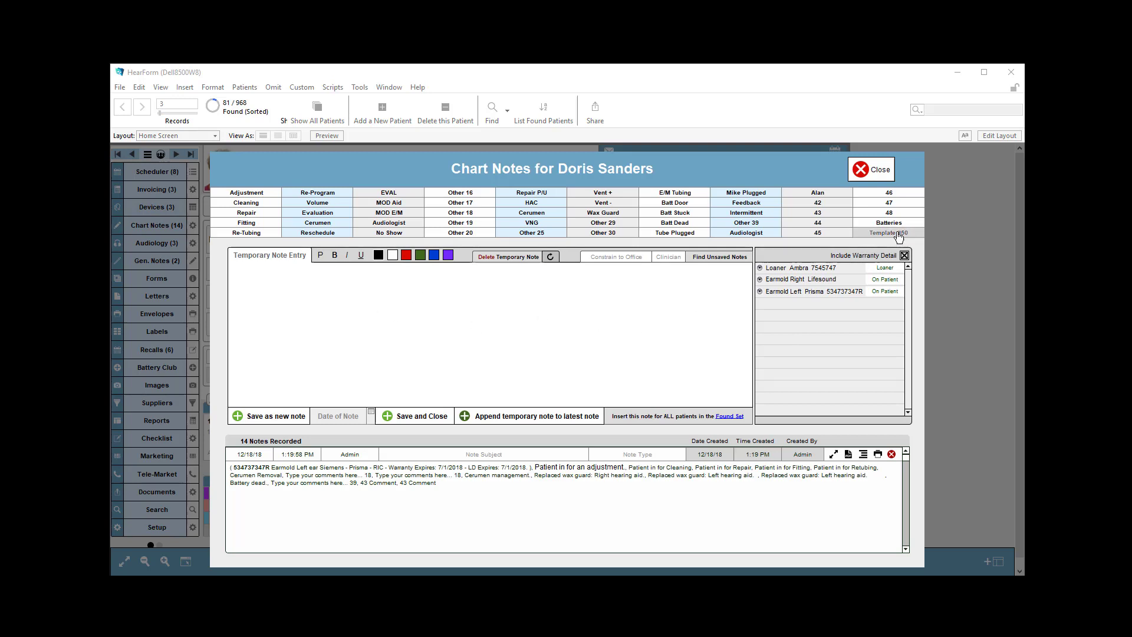
click(887, 232)
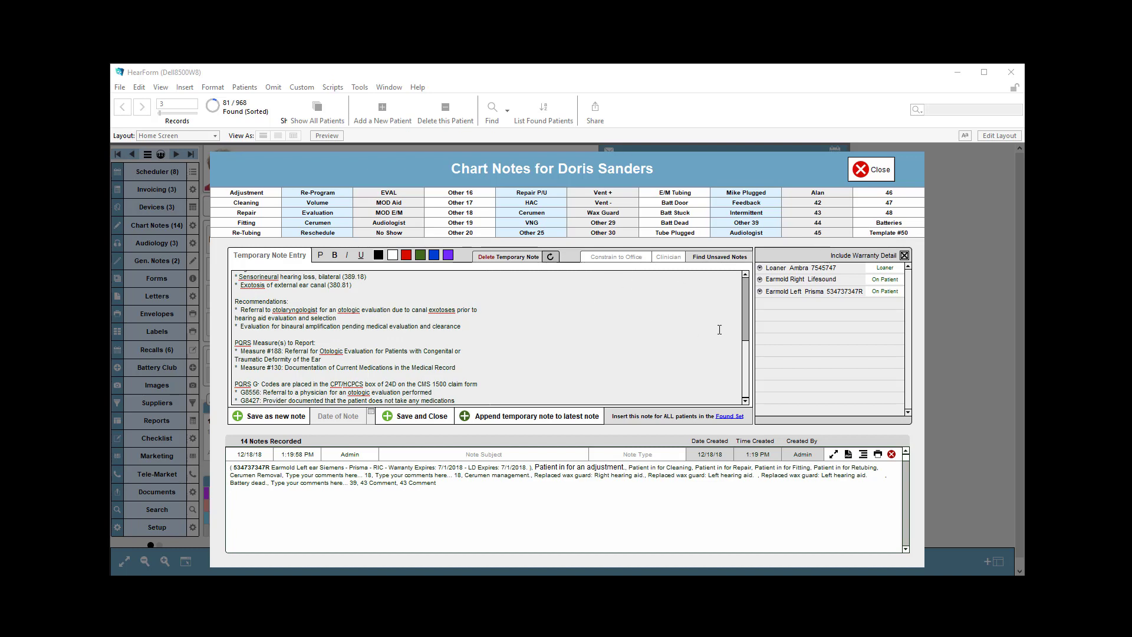
scroll(down, 3)
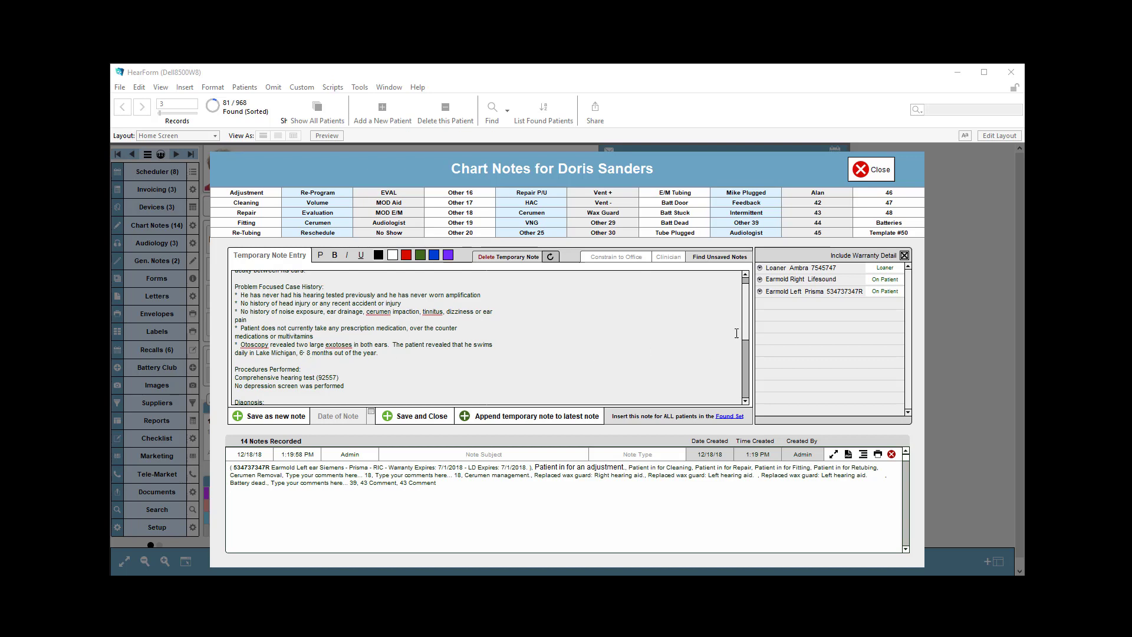
scroll(up, 3)
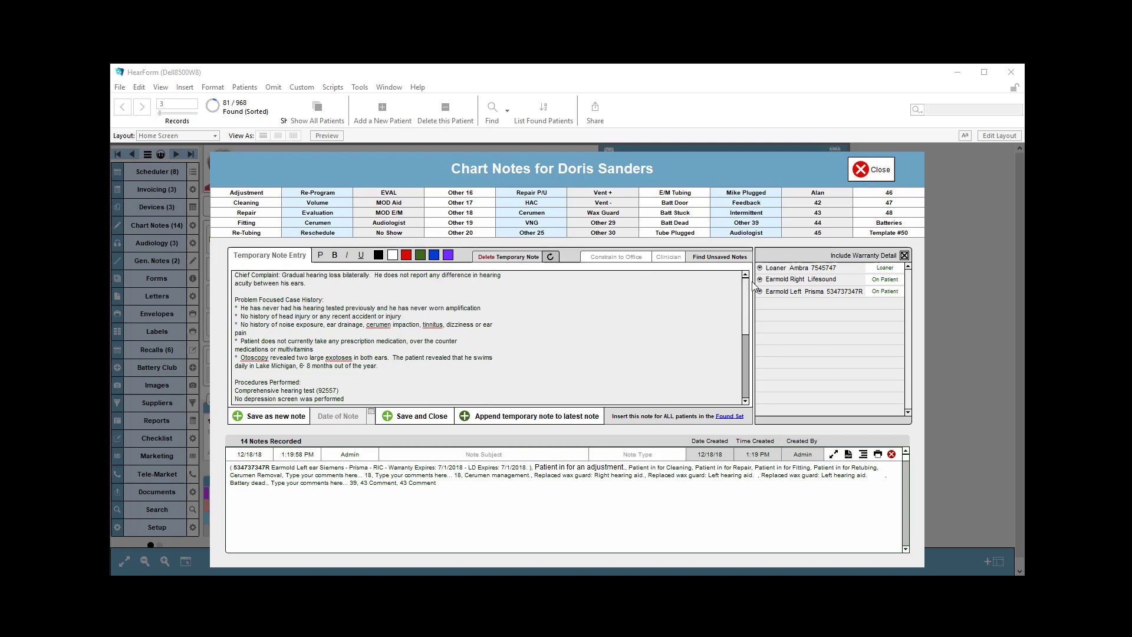
scroll(down, 3)
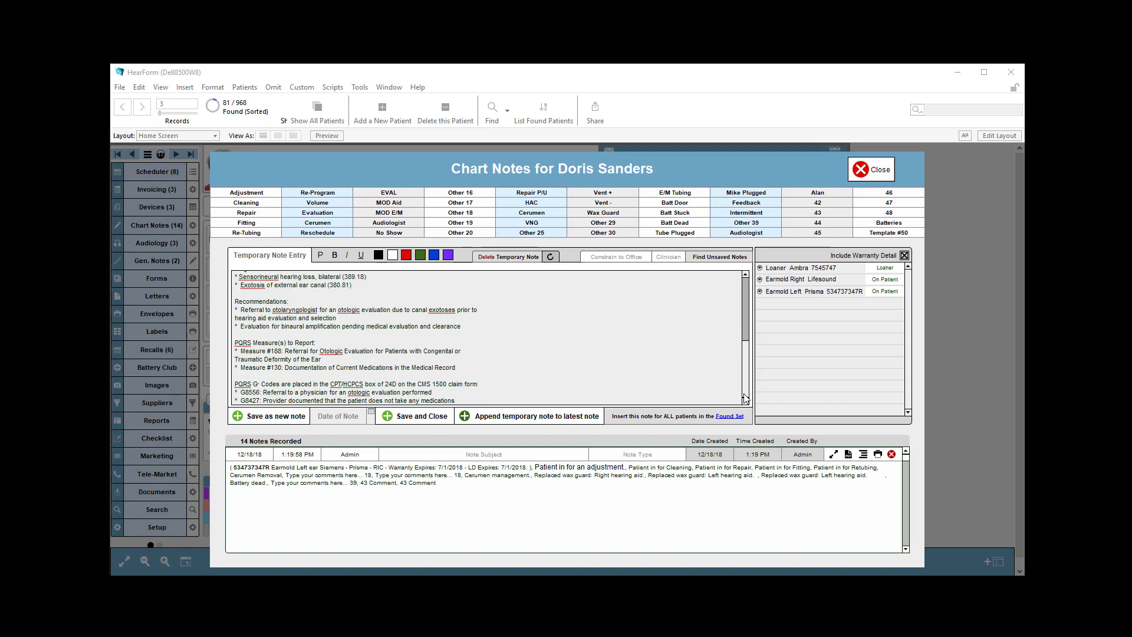